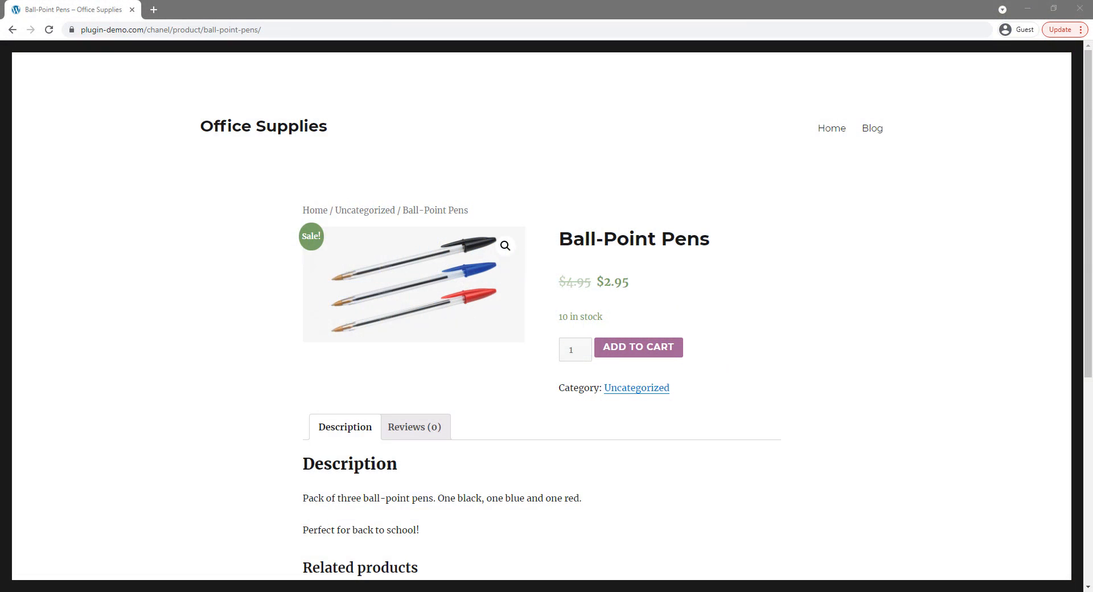
mouse_move(360, 170)
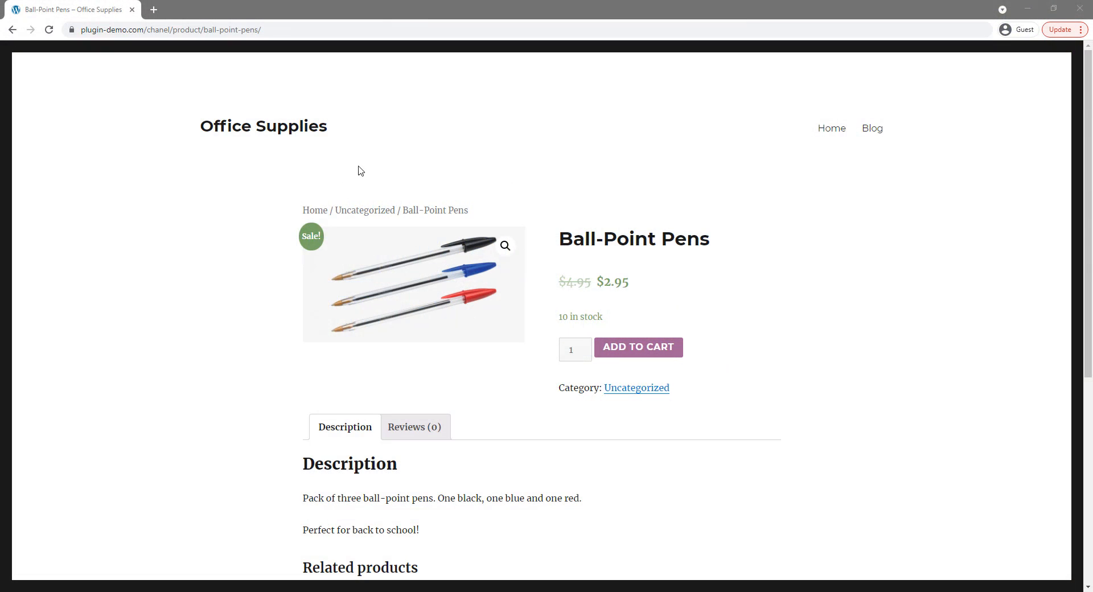
mouse_move(637, 227)
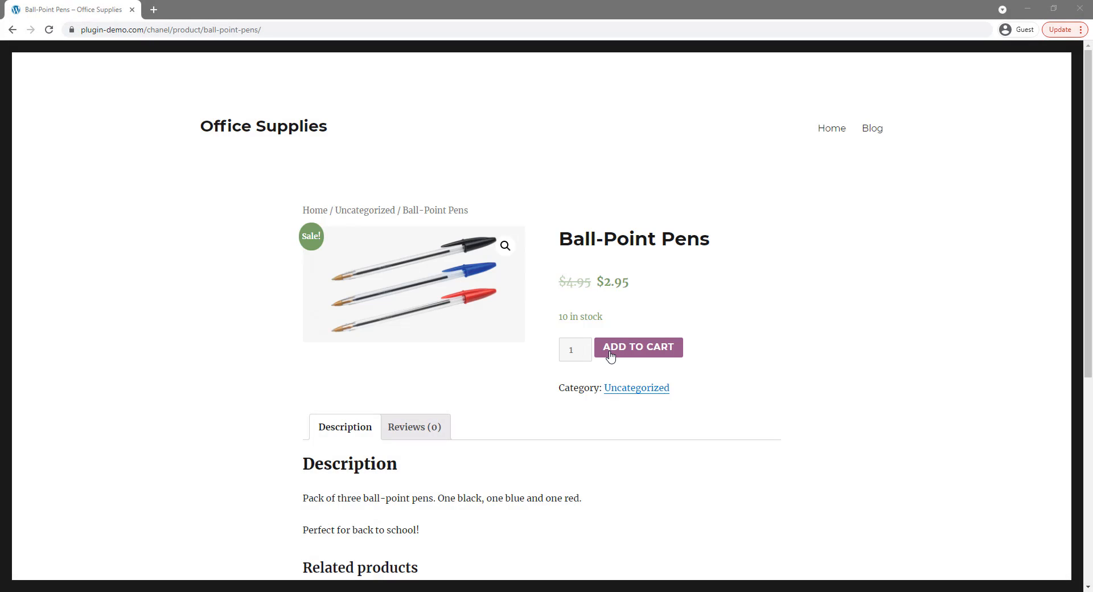
Add one pack of Ball-Point Pens to the cart from its product page
left_click(638, 347)
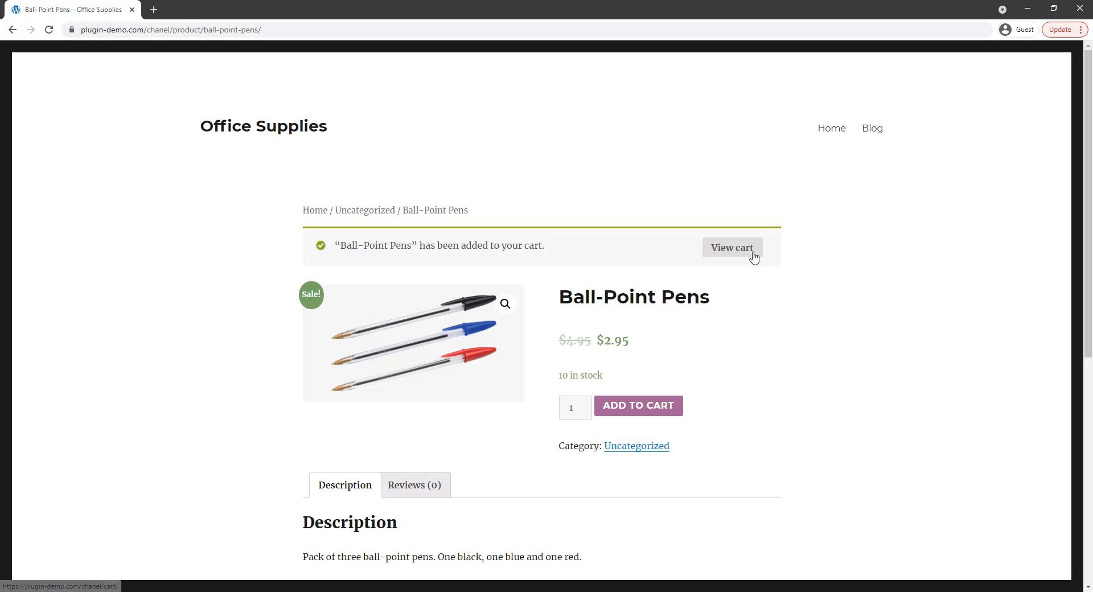
View the cart listing one Ball-Point Pens pack at $2.95
left_click(732, 247)
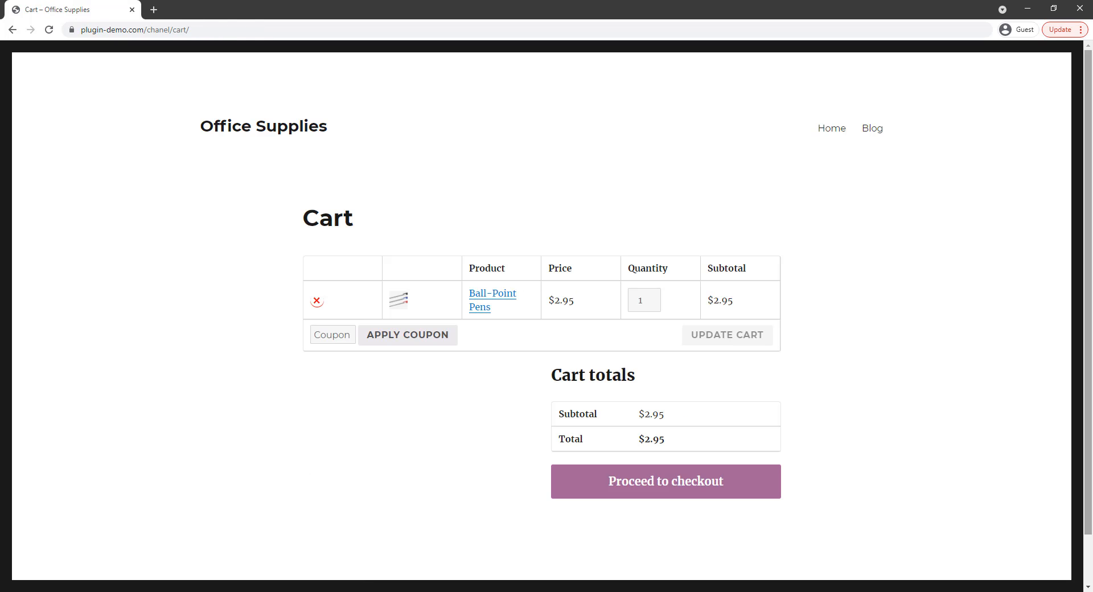
scroll("down", 3)
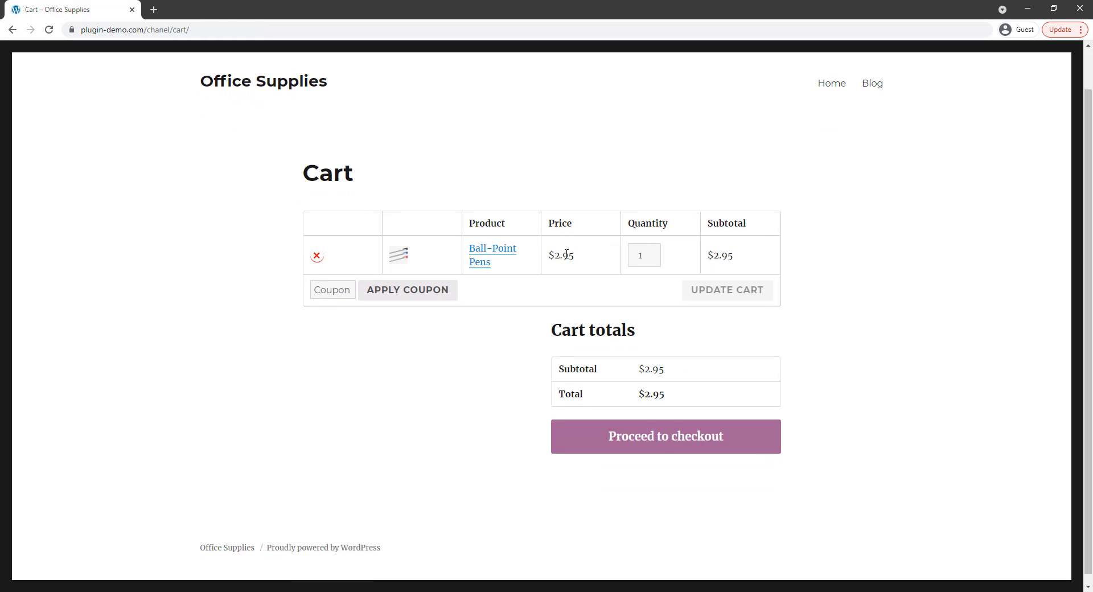
mouse_move(705, 381)
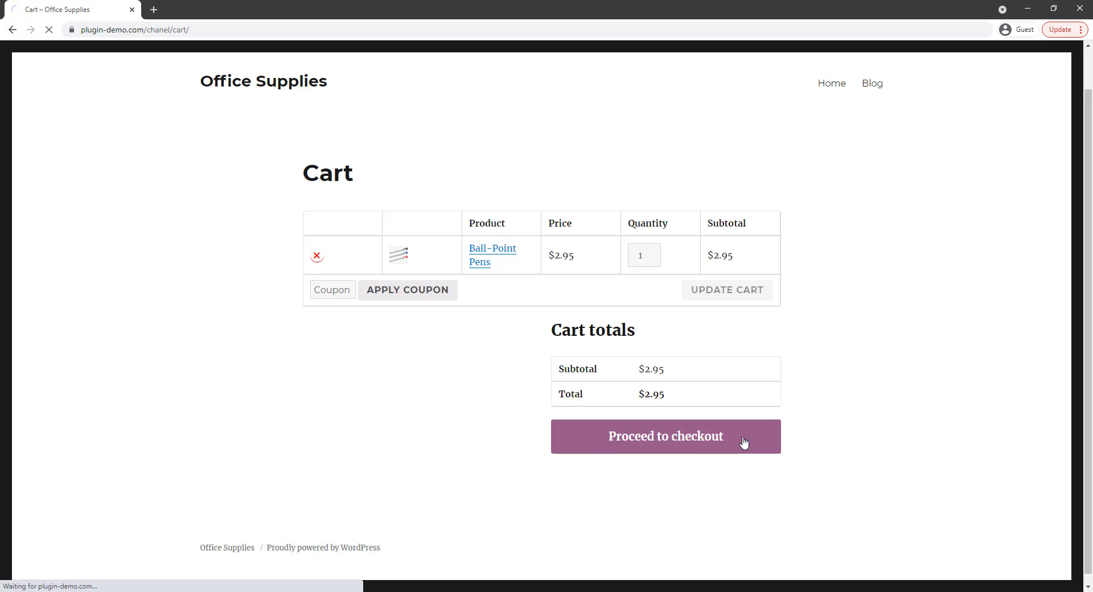
Proceed to checkout and scroll past the prefilled billing details to the $2.95 order summary
left_click(665, 436)
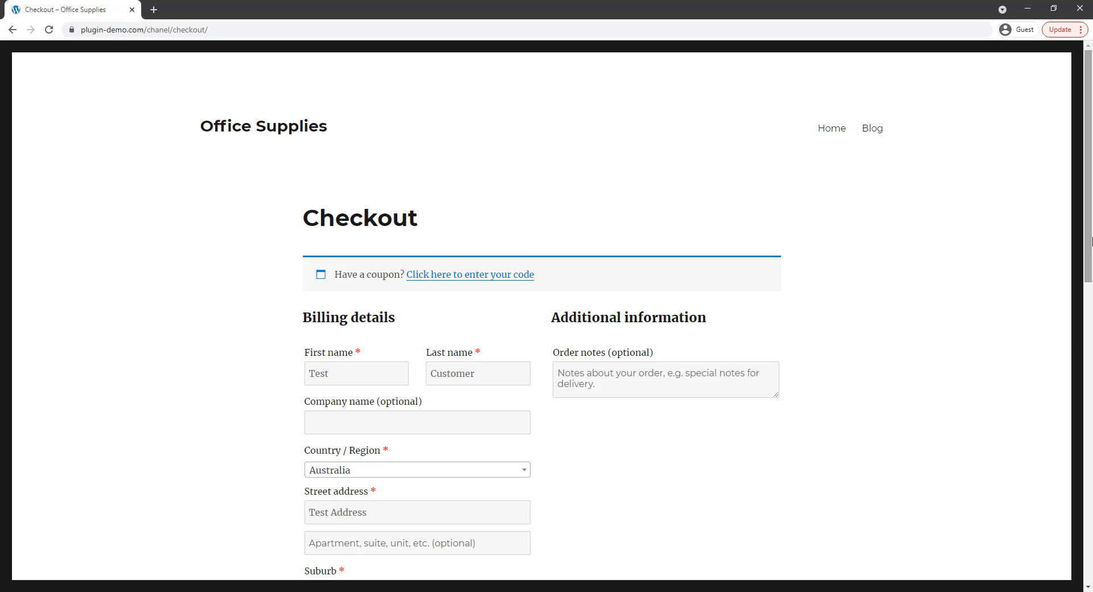
scroll("down", 3)
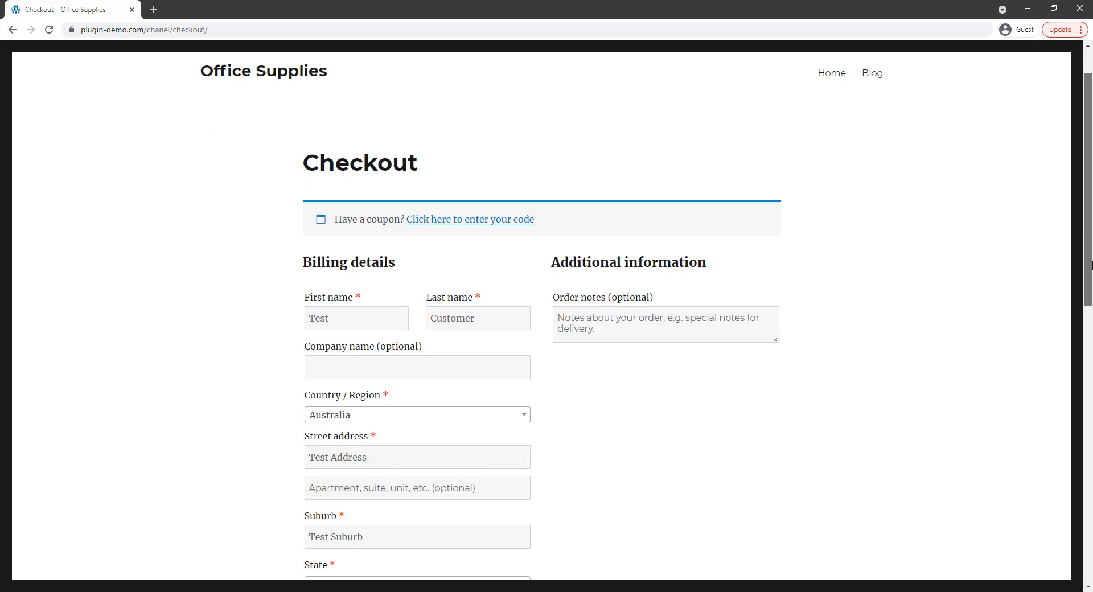
scroll("down", 3)
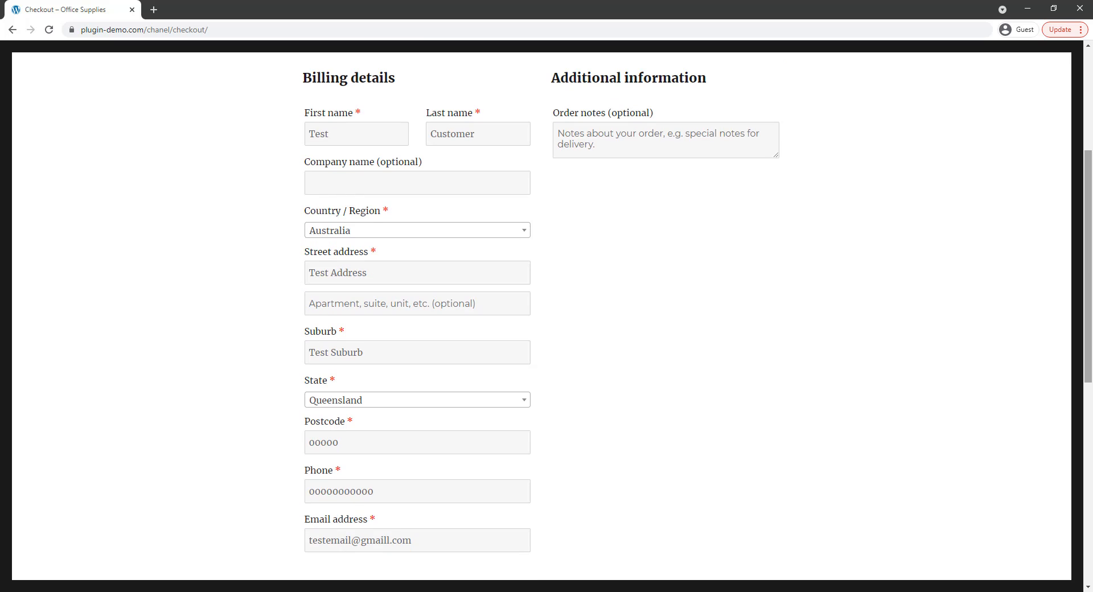
scroll("down", 3)
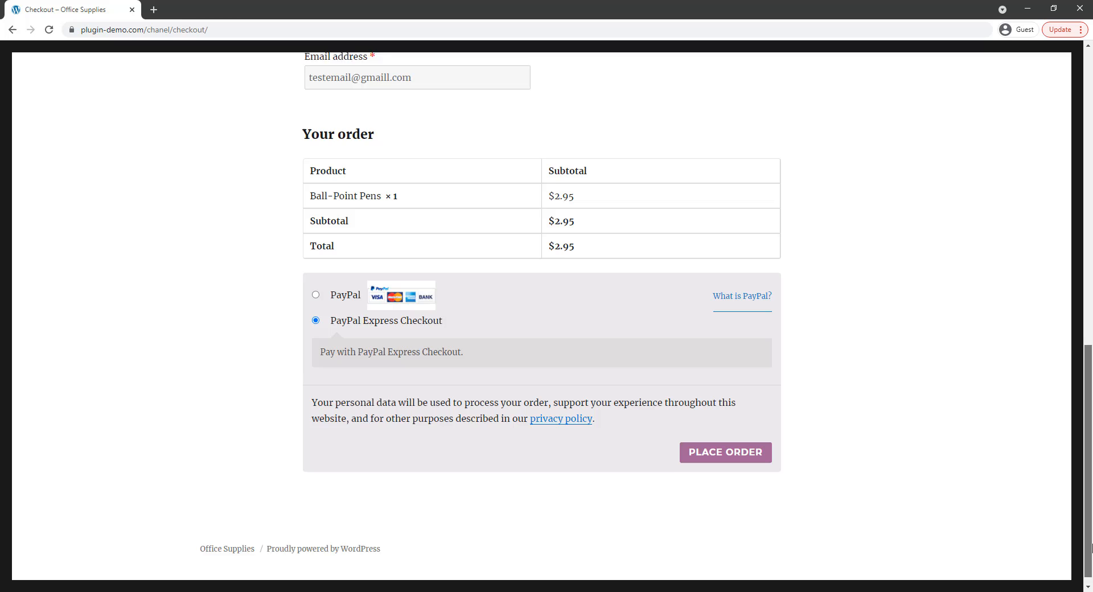
Place the $2.95 pens order with PayPal Express Checkout selected
scroll("down", 3)
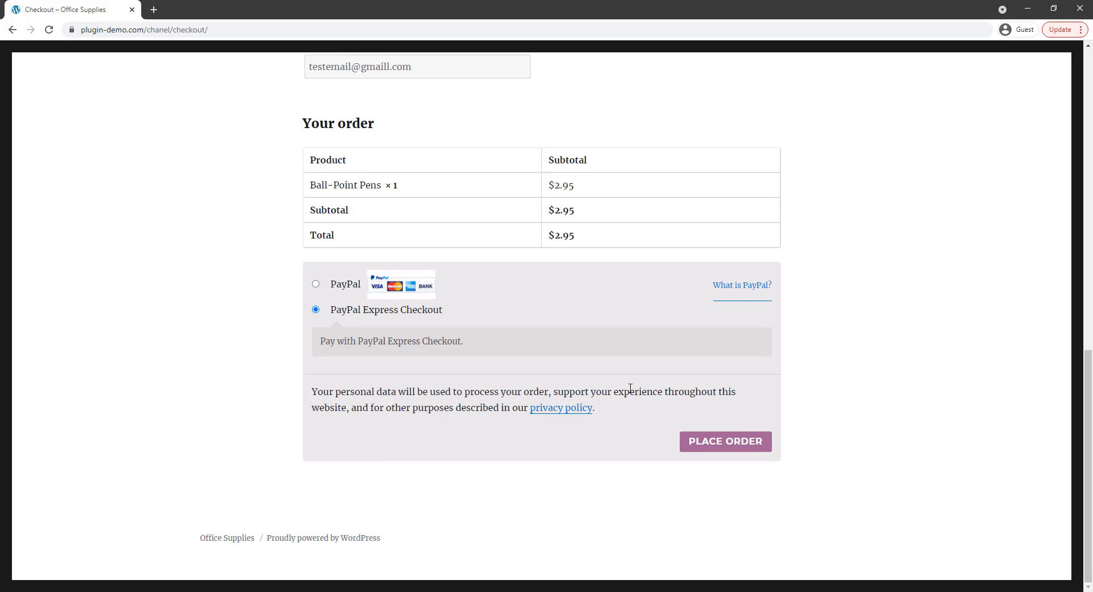
mouse_move(434, 244)
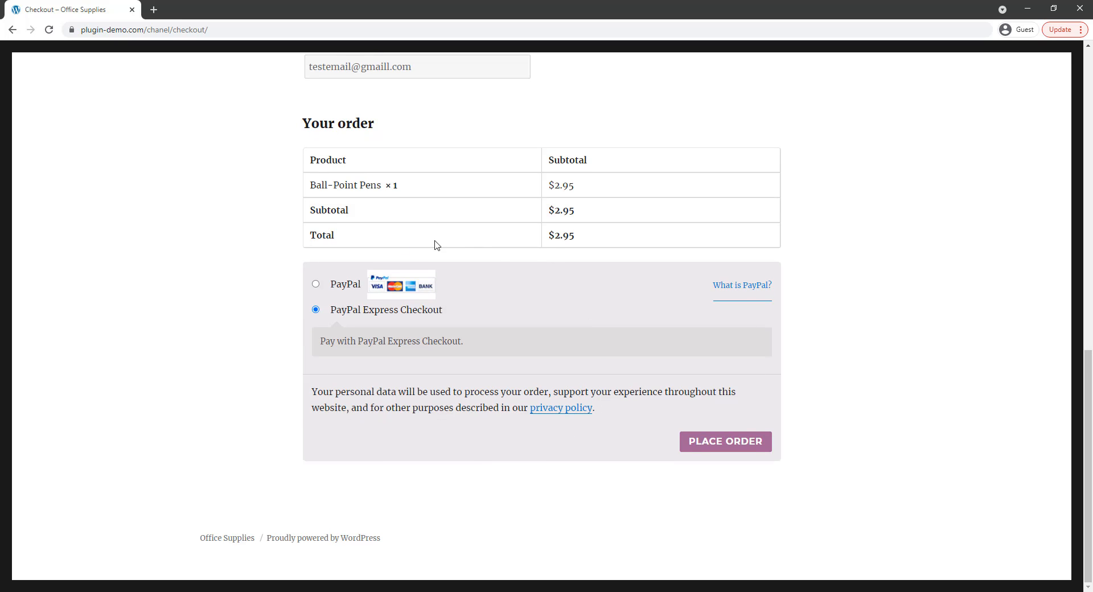
mouse_move(435, 441)
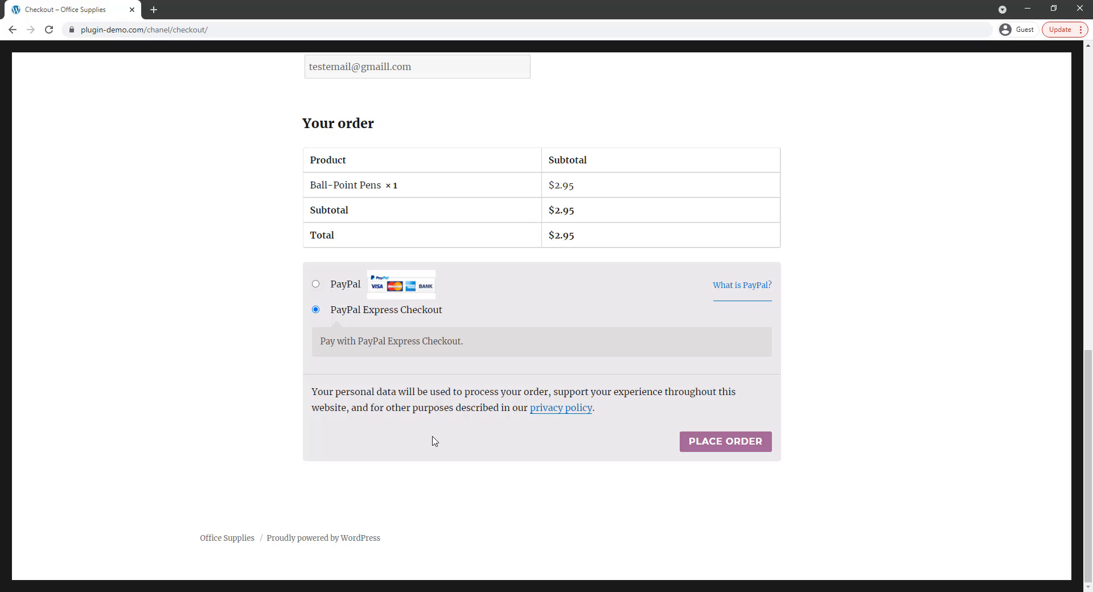
mouse_move(444, 321)
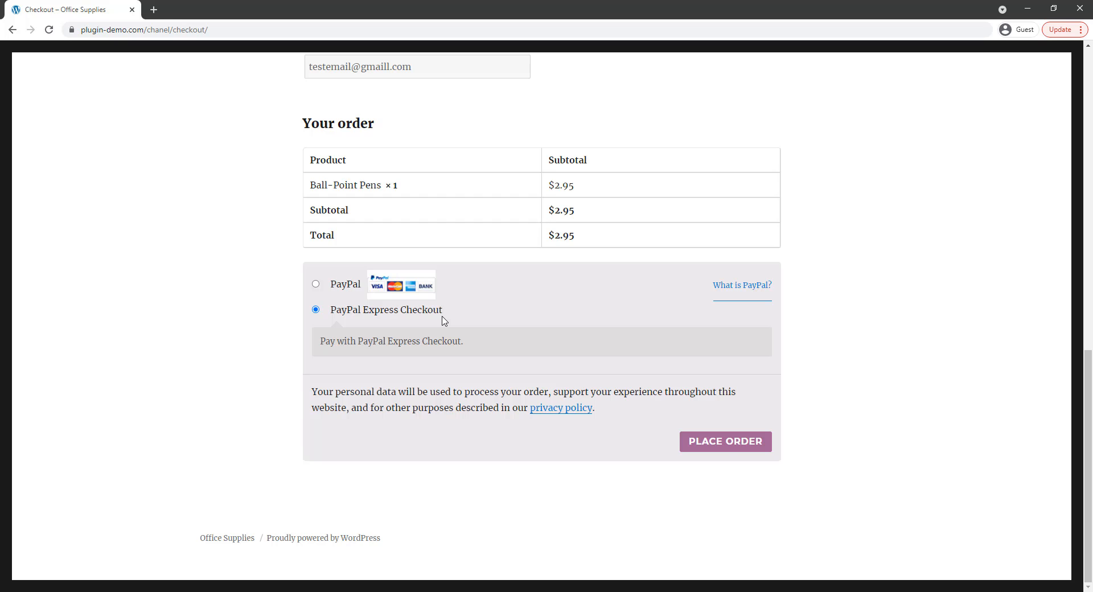
mouse_move(494, 285)
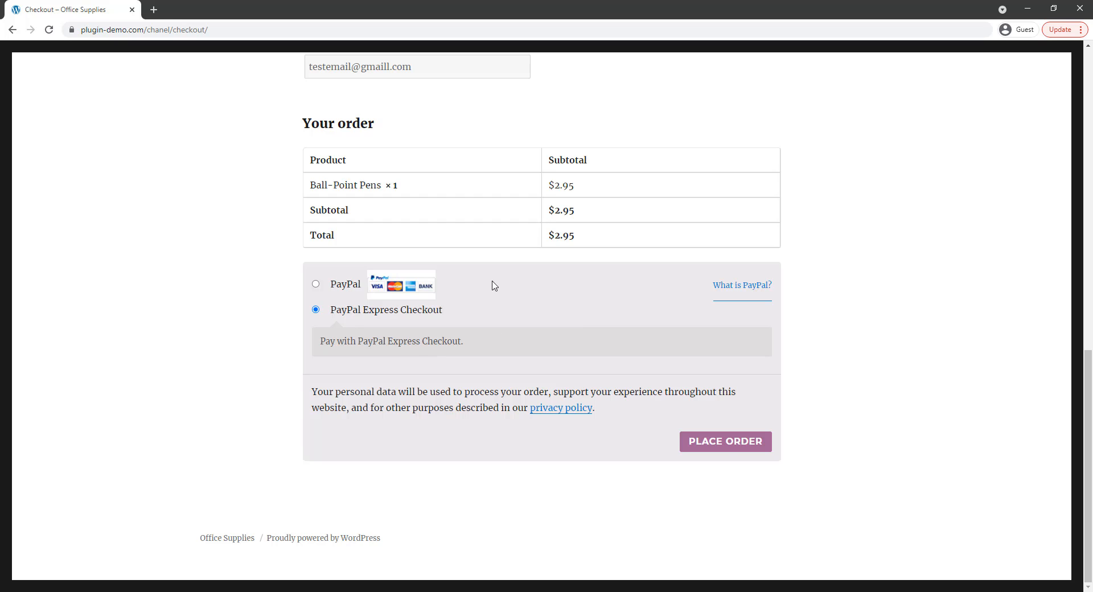
mouse_move(437, 365)
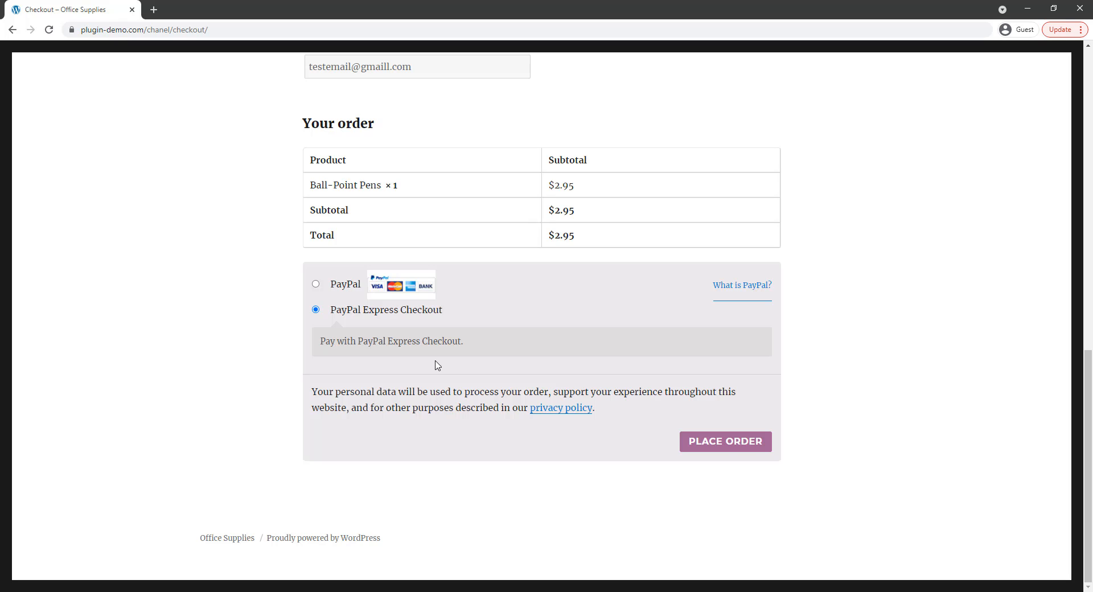
mouse_move(331, 327)
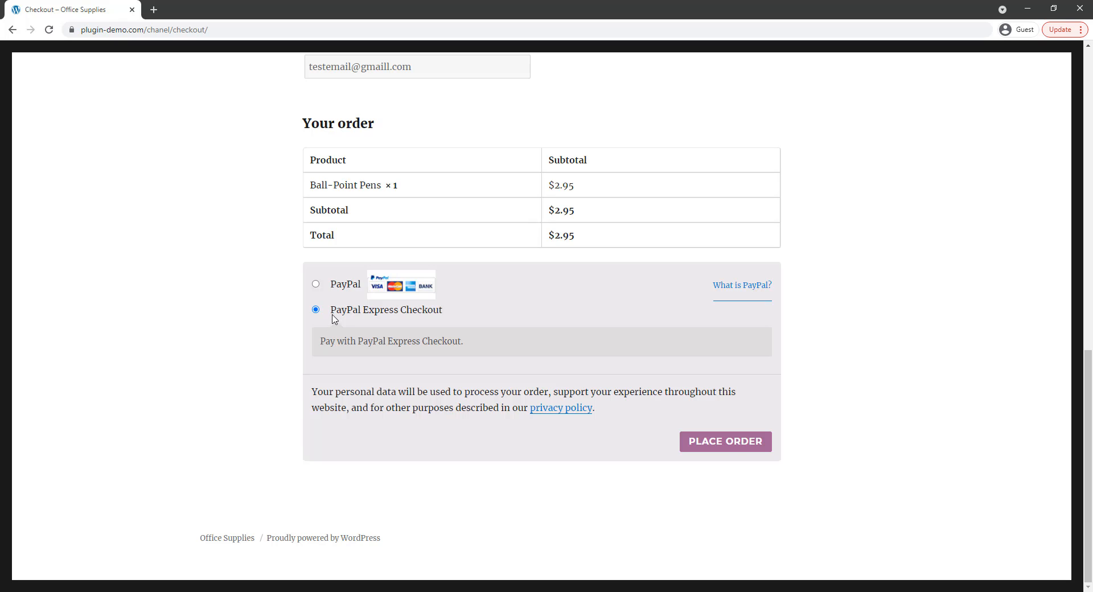
mouse_move(459, 316)
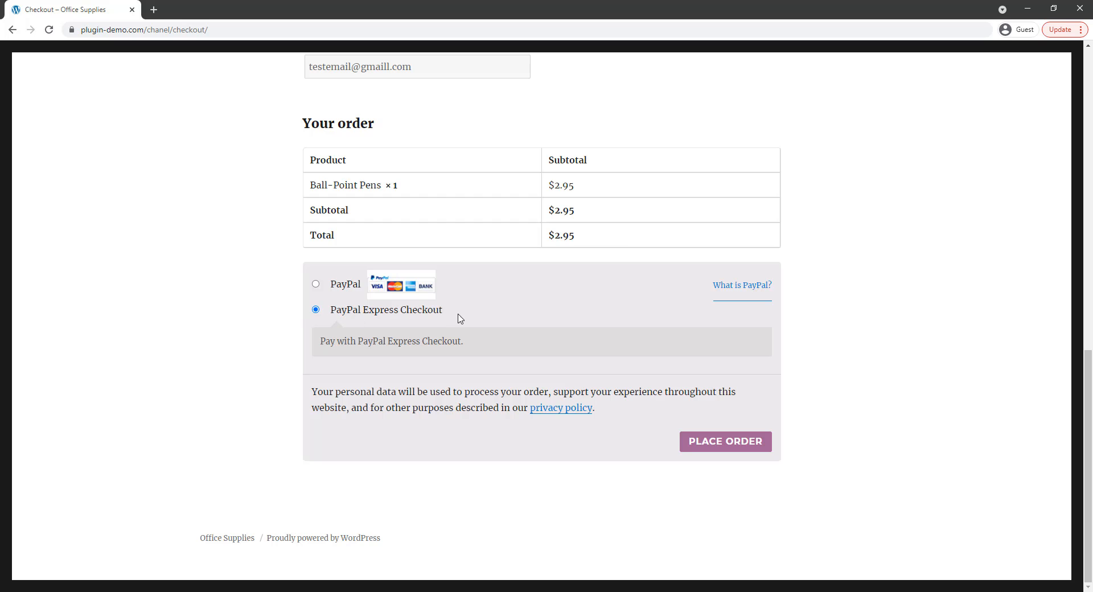
mouse_move(441, 325)
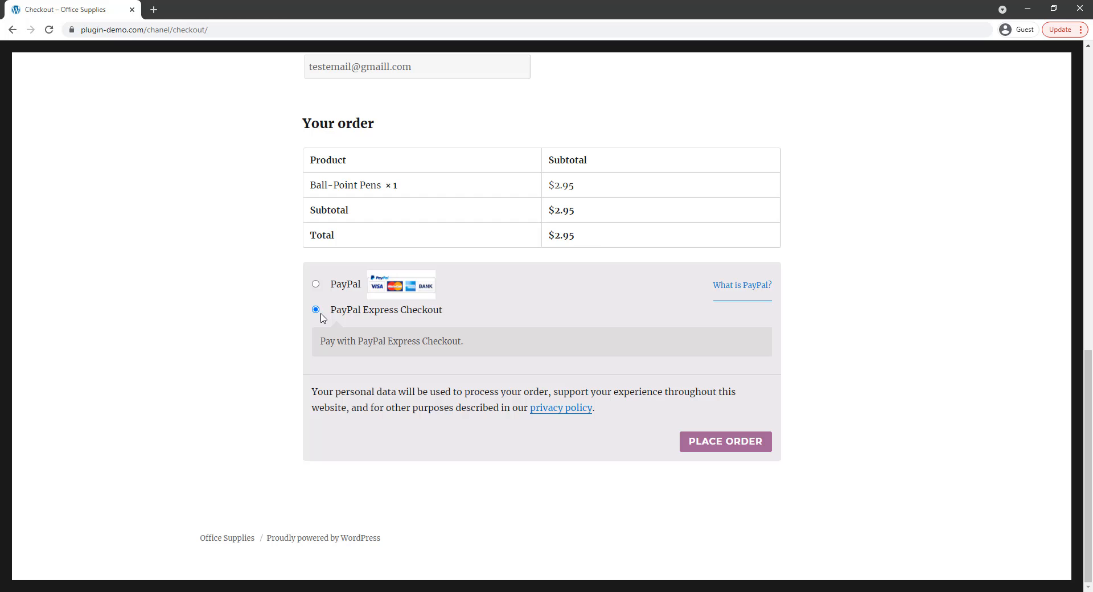
mouse_move(437, 316)
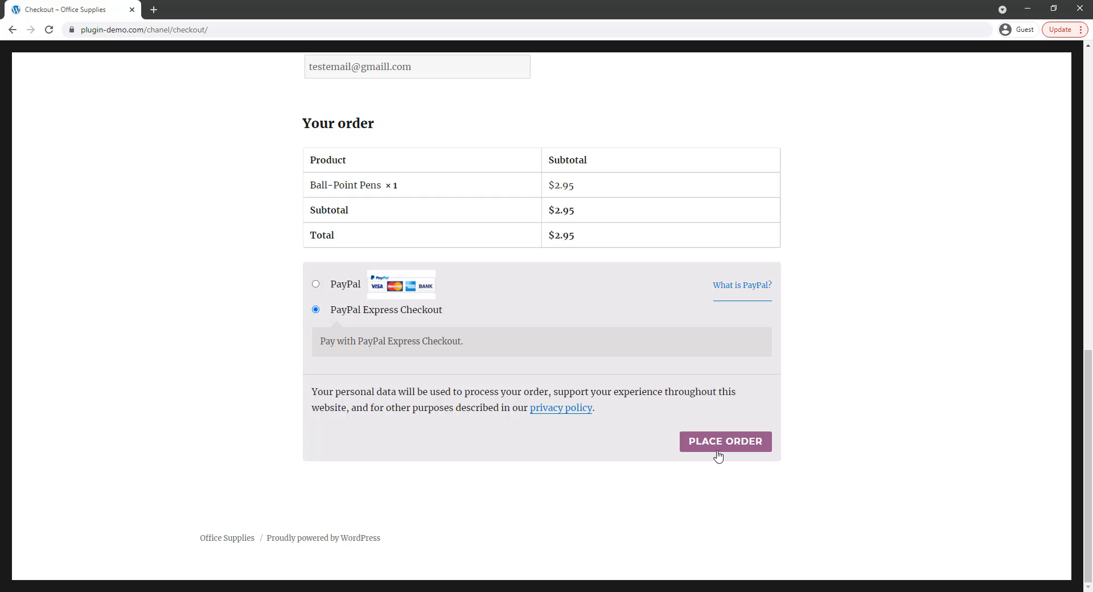
left_click(725, 441)
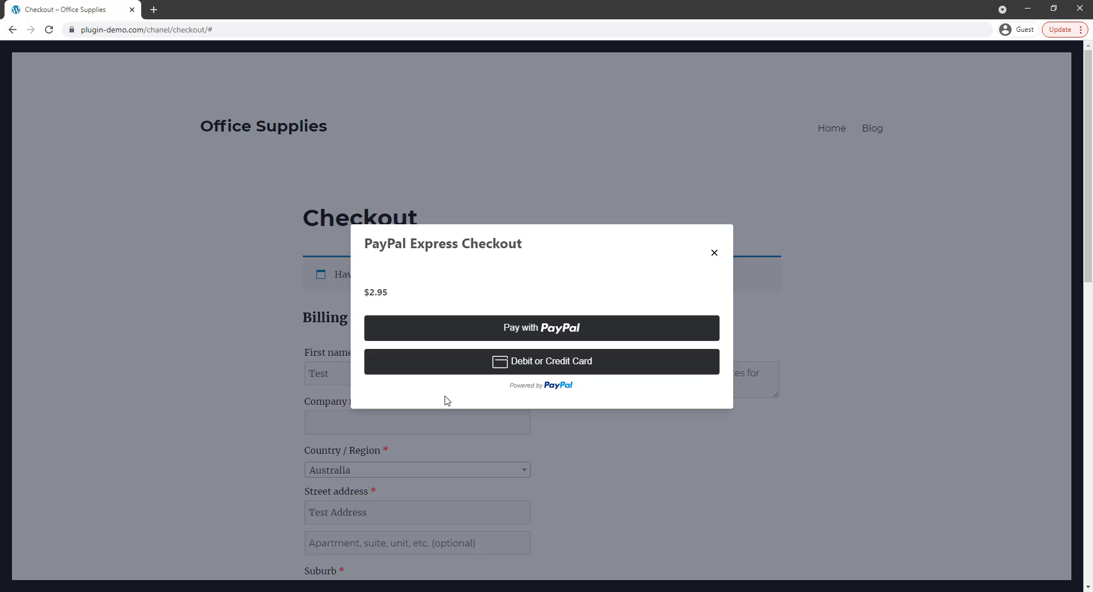
mouse_move(547, 336)
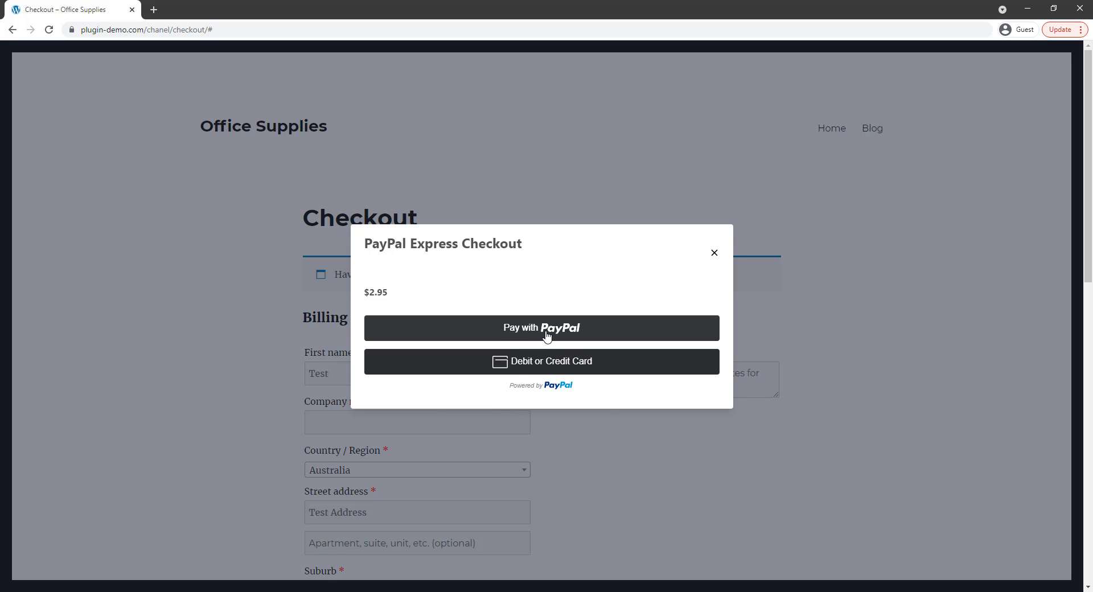
Pay the $2.95 order with a PayPal account and confirm with Pay Now
left_click(542, 328)
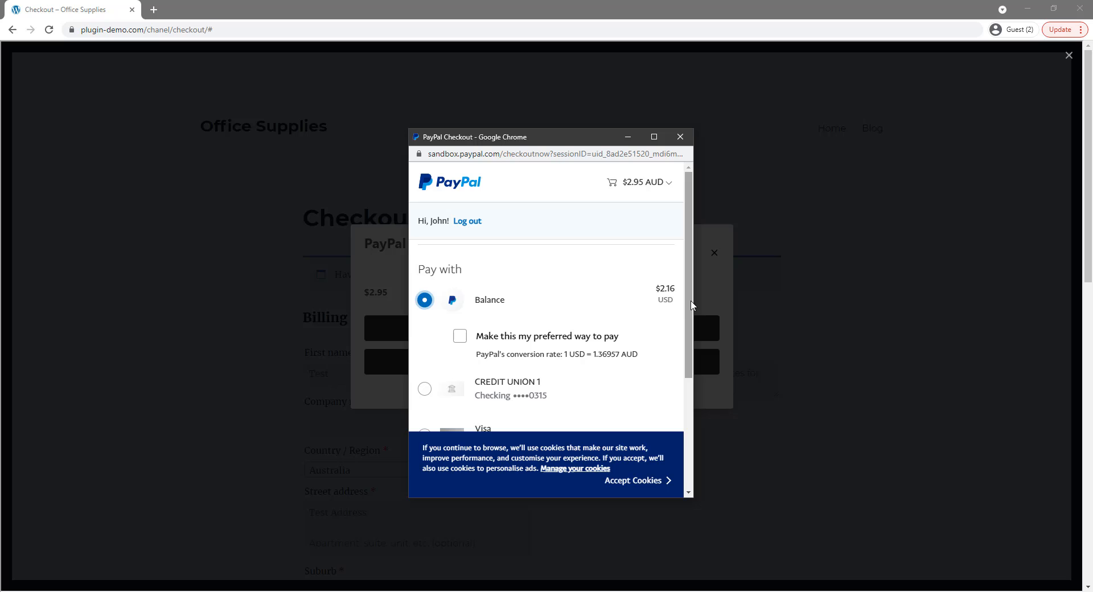
scroll("down", 3)
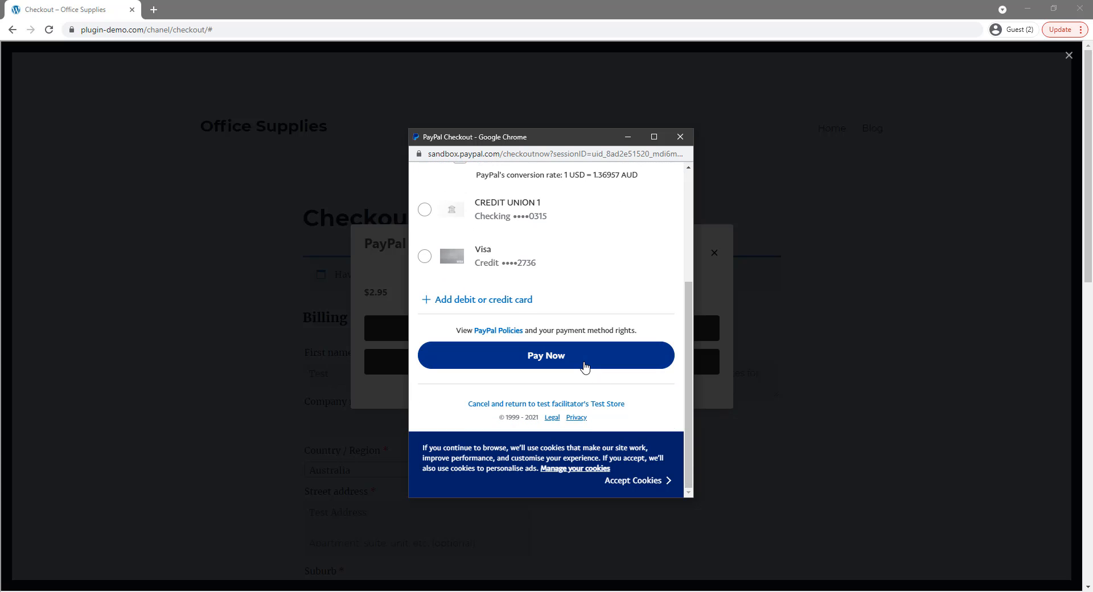
left_click(546, 356)
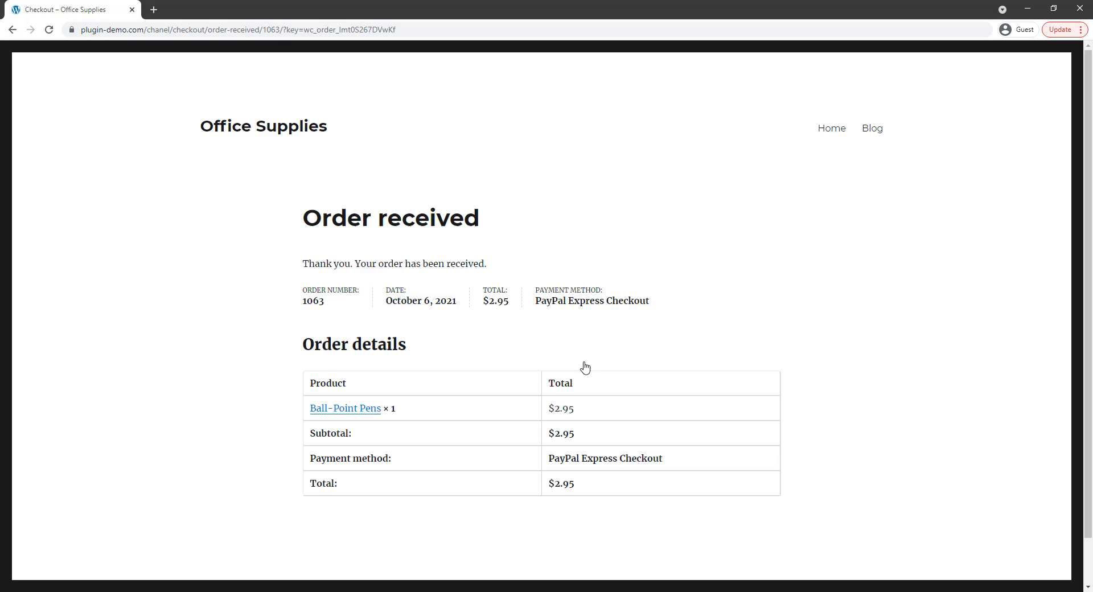
mouse_move(200, 376)
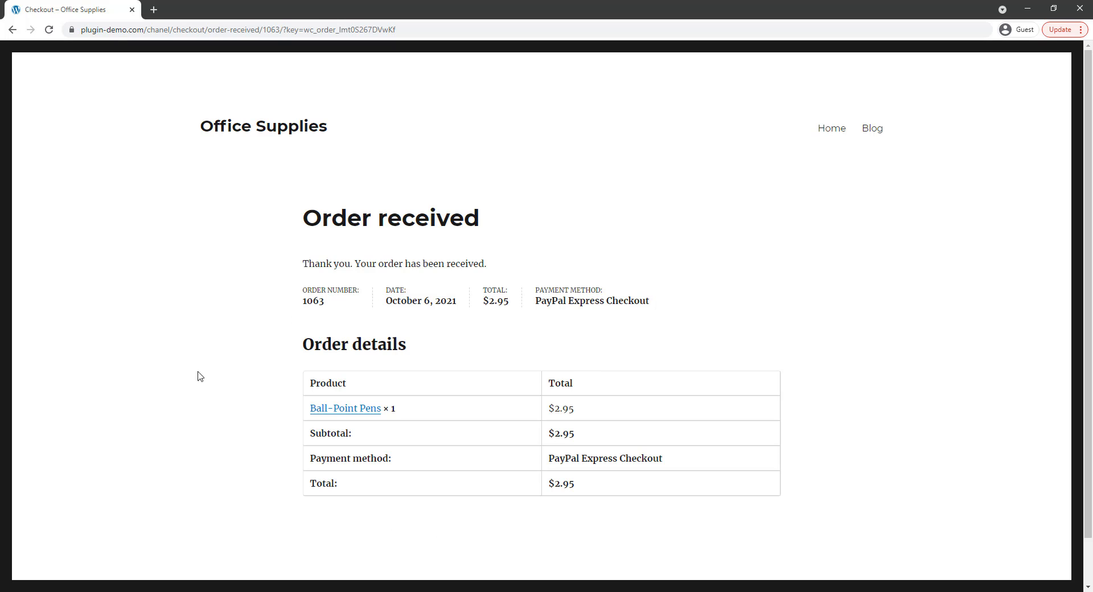
mouse_move(499, 520)
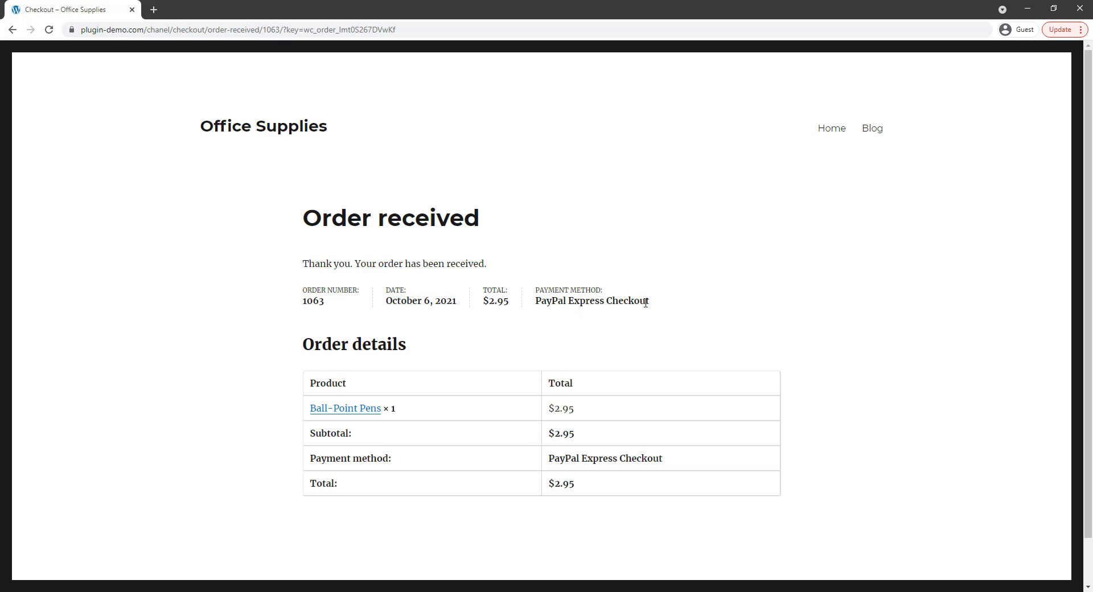
mouse_move(636, 306)
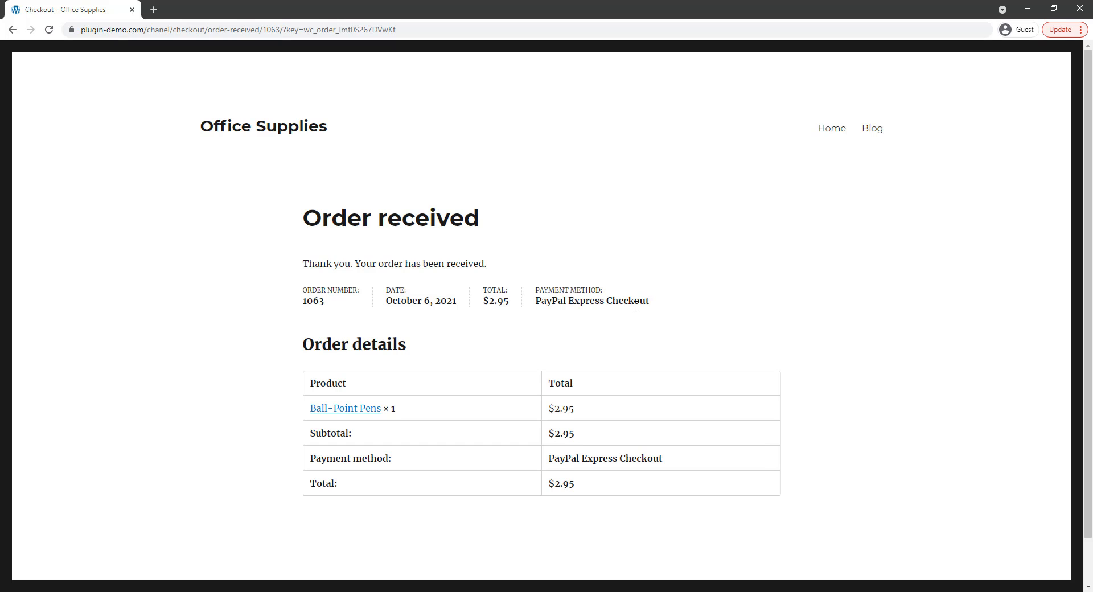
mouse_move(636, 303)
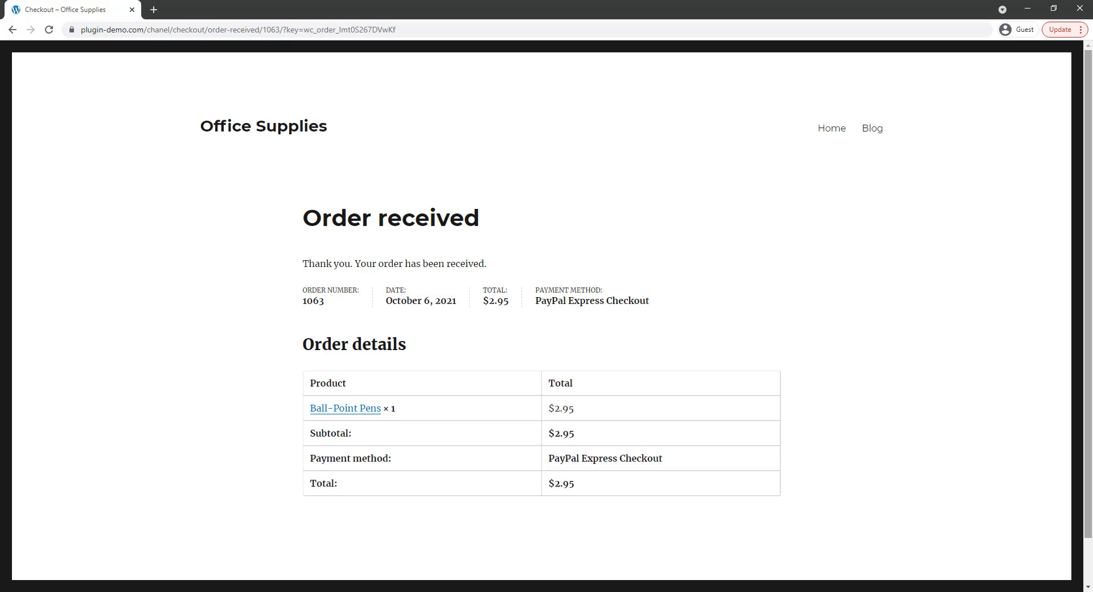